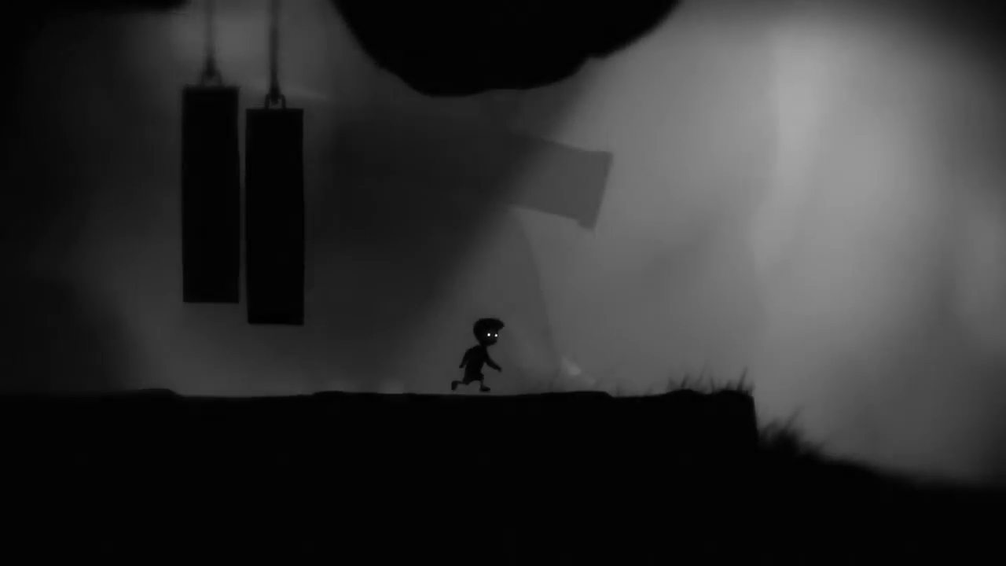
# Step: Move the boy right through the factory to the hanging ladder, then pause with Escape
pyautogui.press('Right')
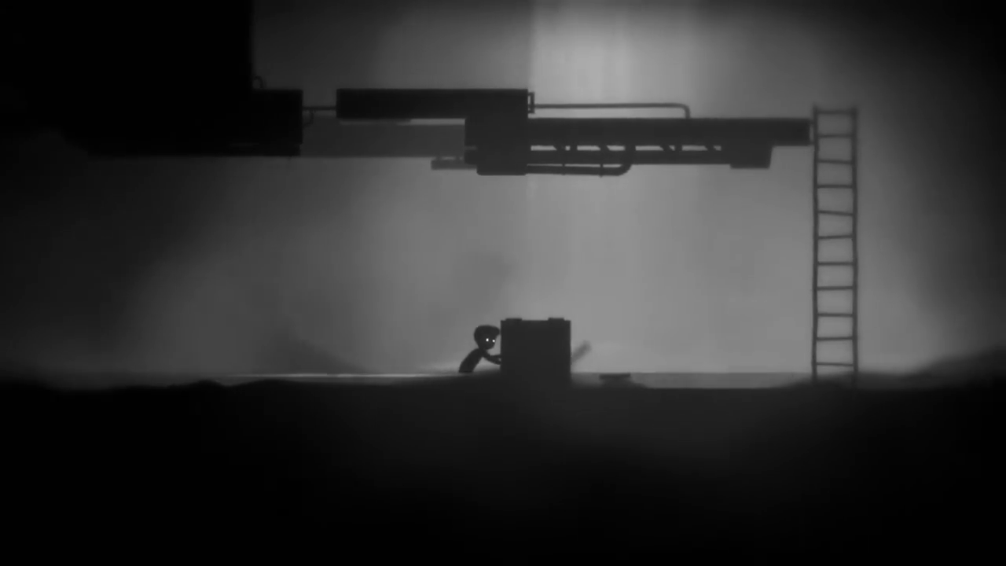
pyautogui.hscroll(3)
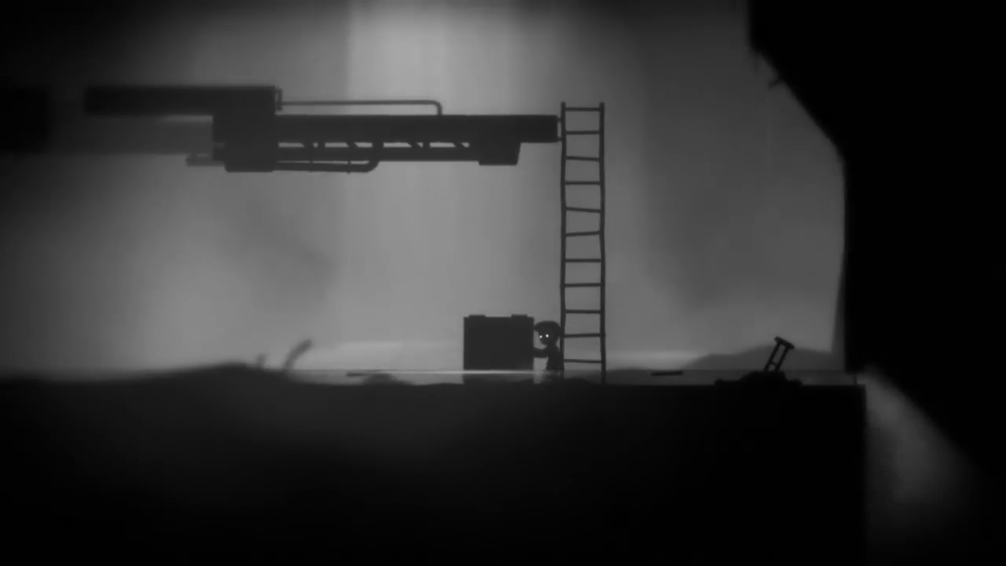
pyautogui.press('Right')
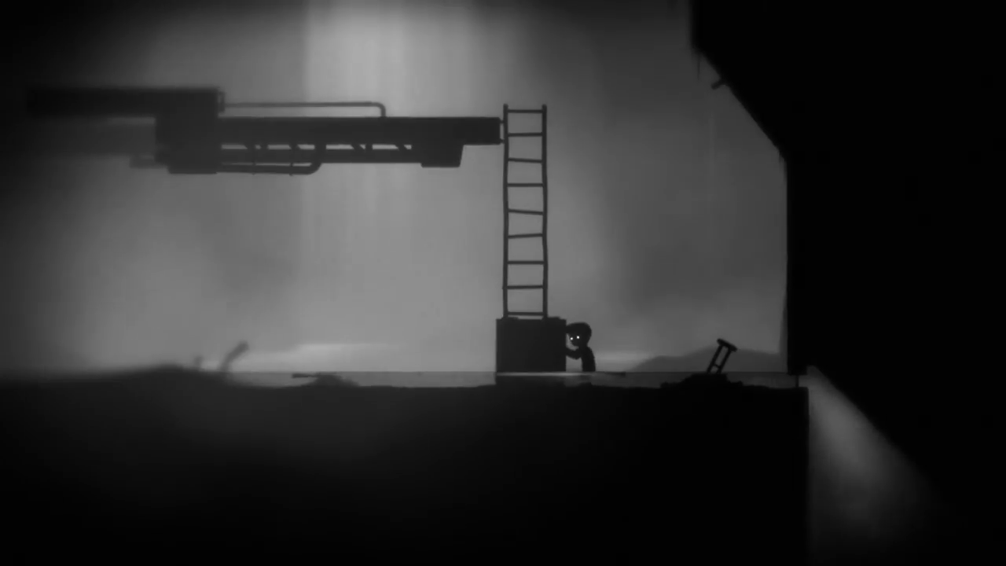
pyautogui.press('Escape')
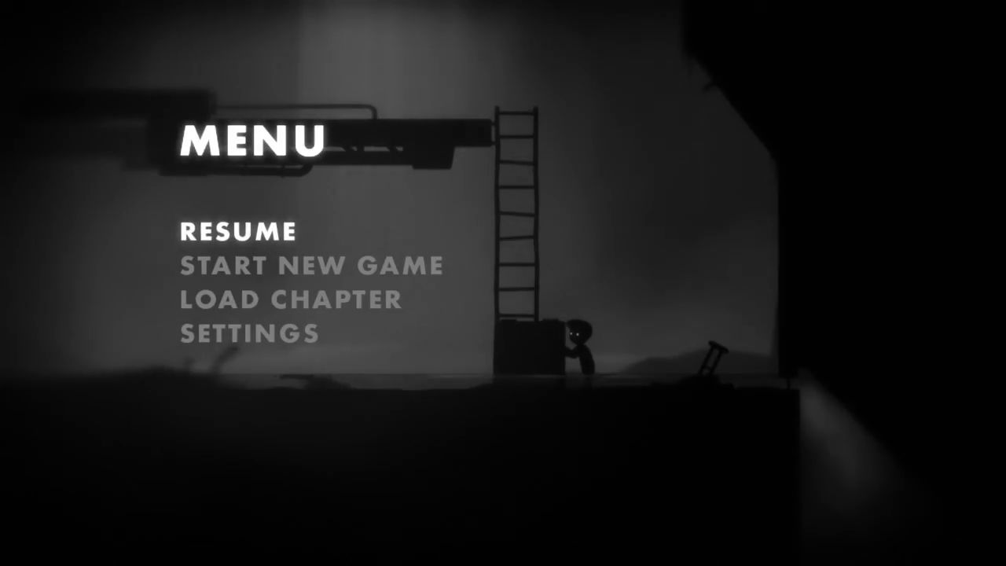